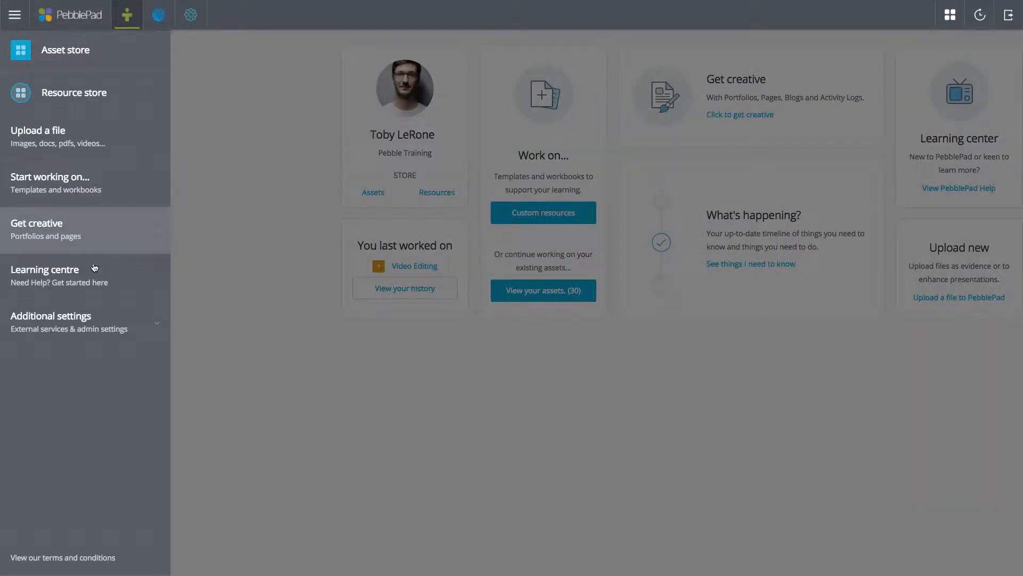
Step: Start linking OneDrive from Additional settings > External services and grant PebblePad access
left_click(51, 315)
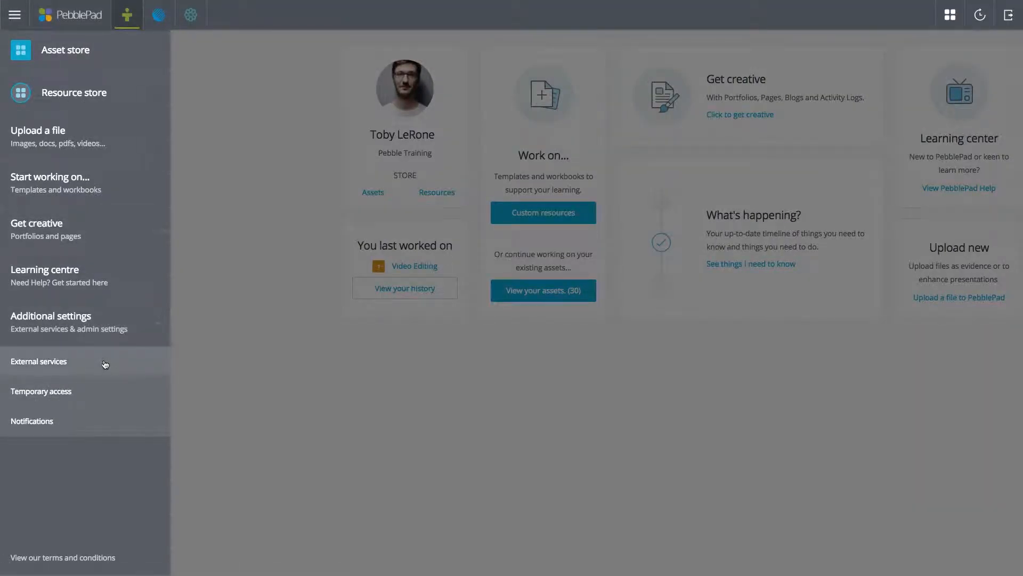
left_click(38, 361)
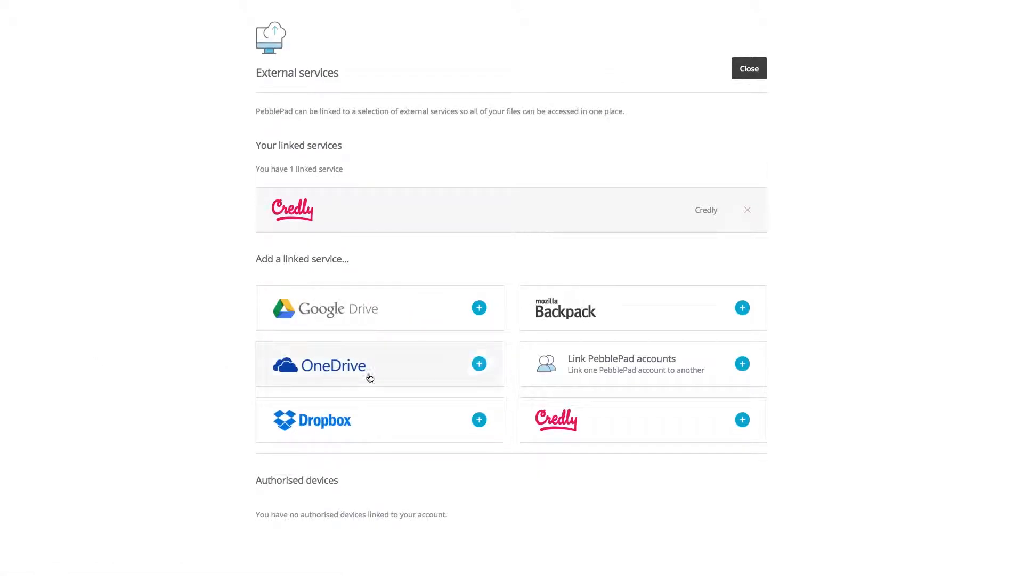
left_click(479, 364)
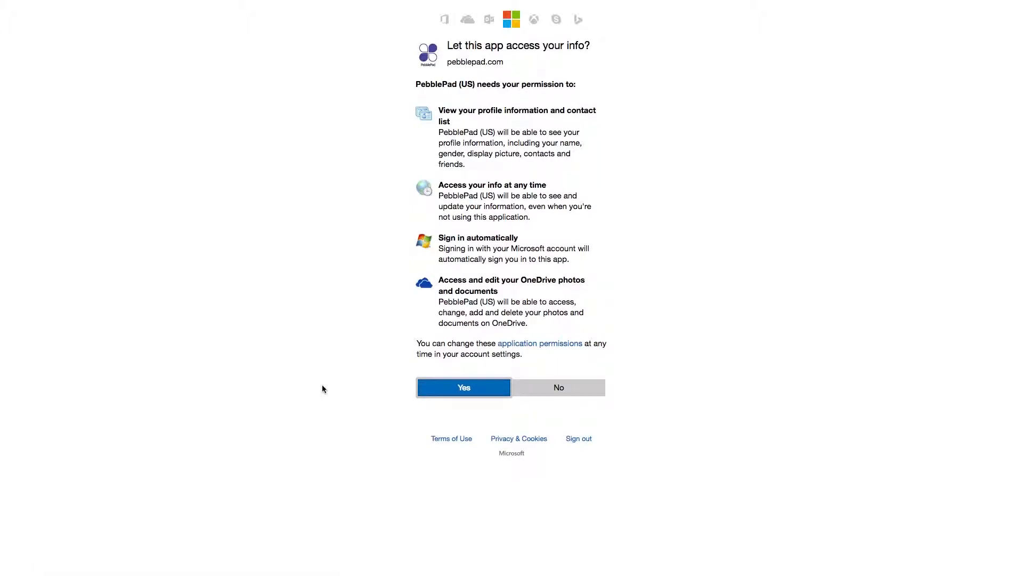
left_click(463, 387)
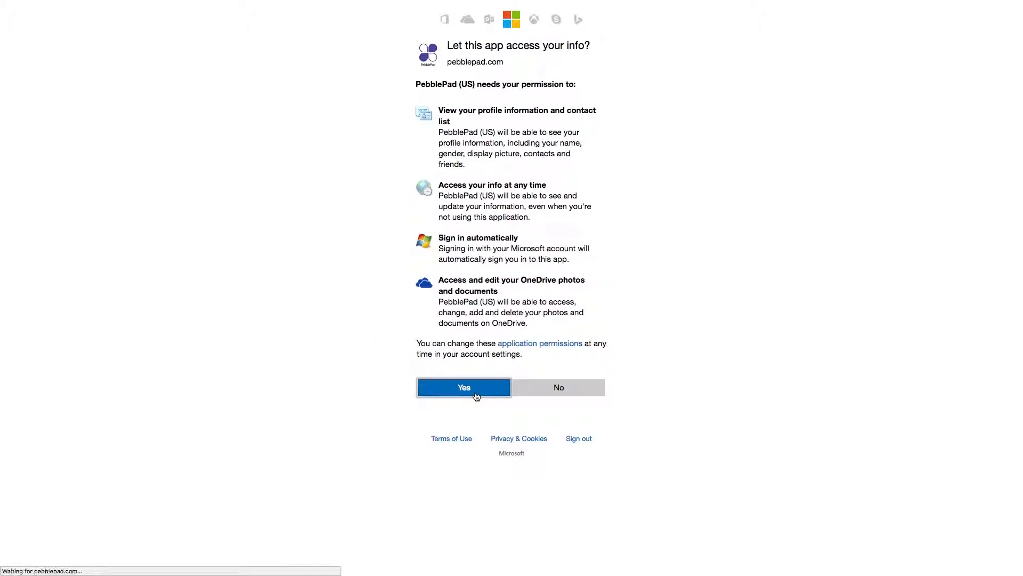
Step: Name the service 'One Drive', sync the whole OneDrive folder, and return to the dashboard
left_click(463, 387)
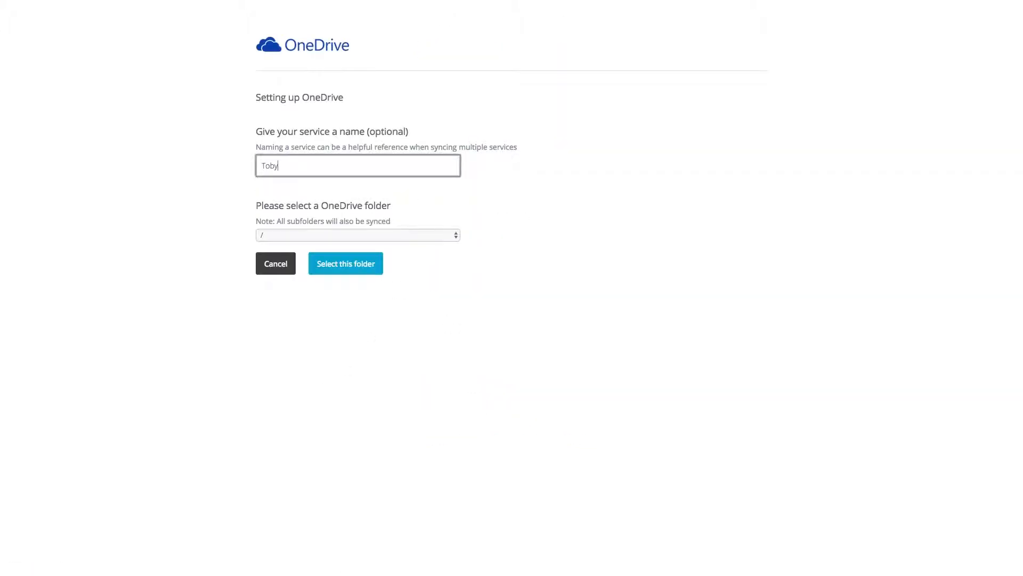
type("'s OneD")
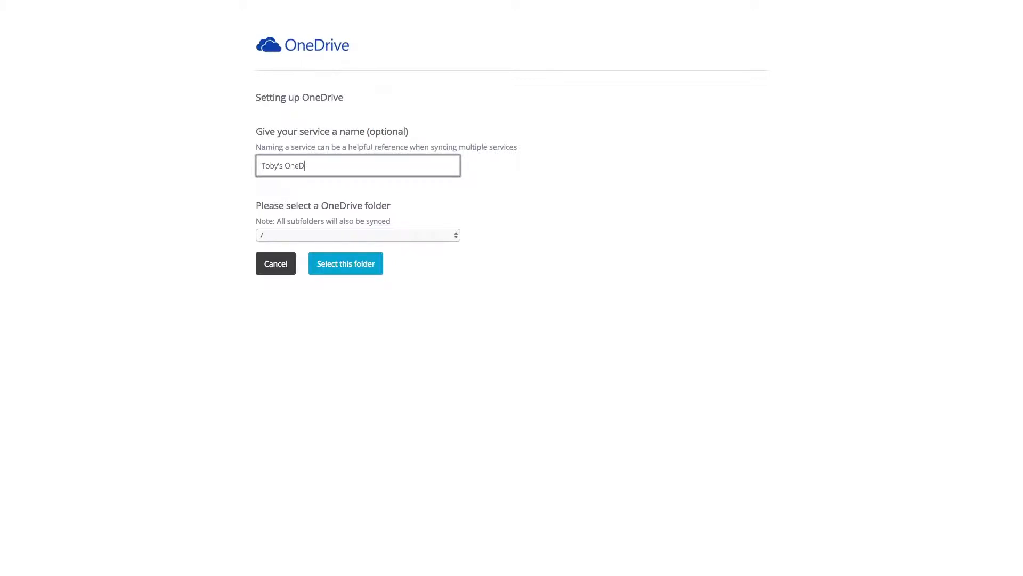
type("One Drive")
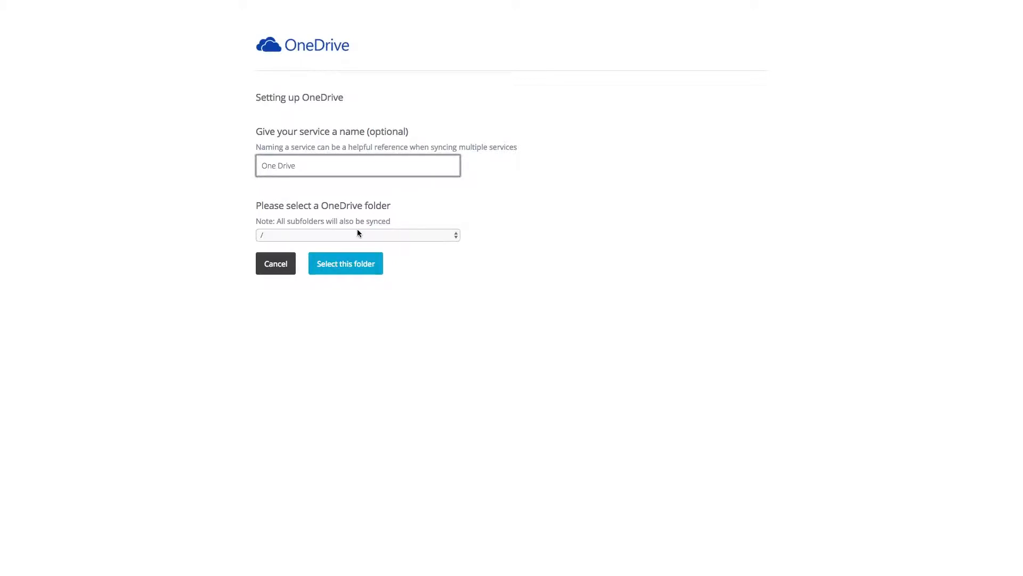
left_click(346, 263)
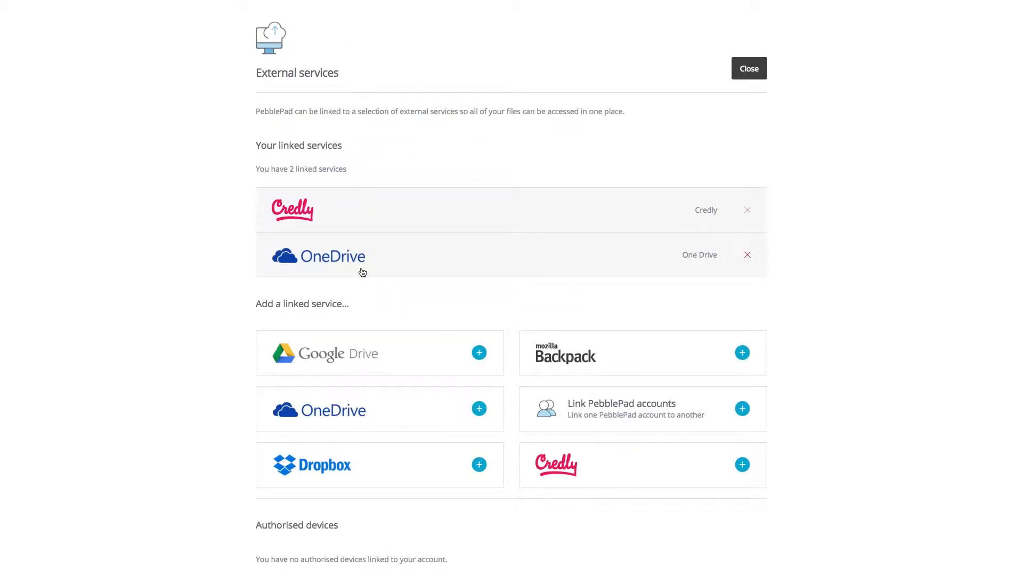
left_click(748, 67)
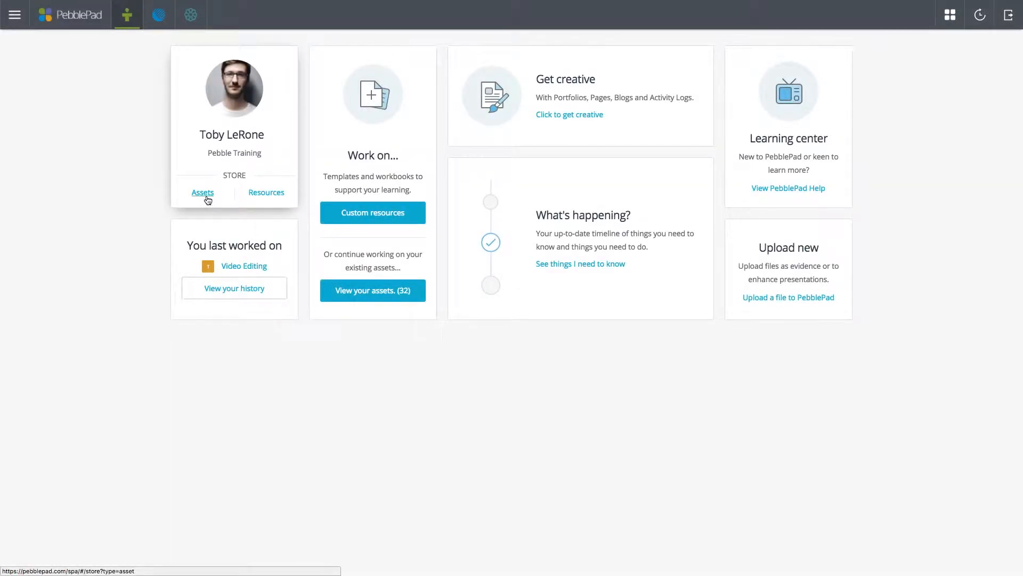
Step: Show the One Drive tab in Assets, listing Sternberg 1999 PDF and 35mm Camera.jpg
left_click(202, 192)
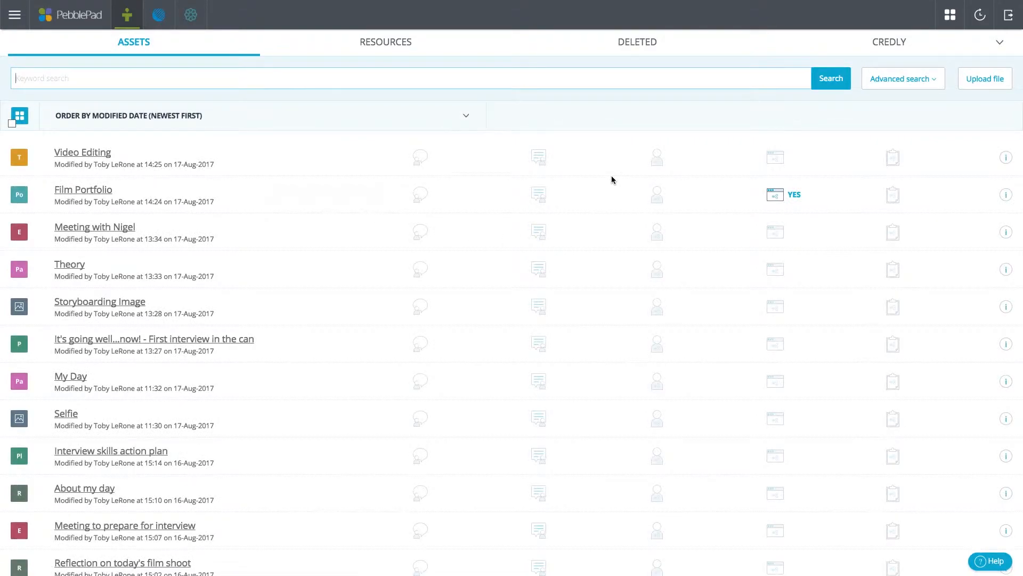
left_click(889, 42)
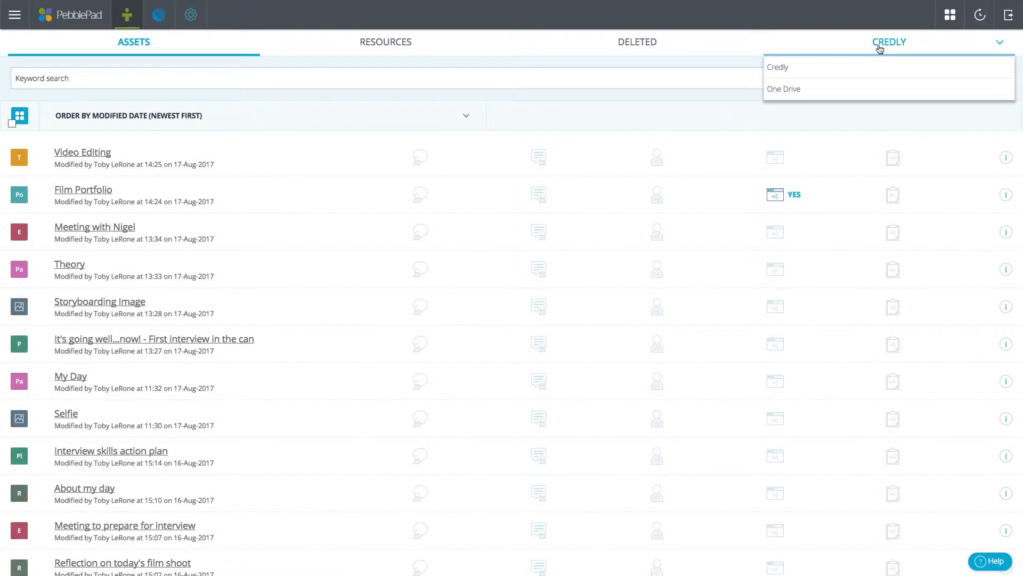
left_click(784, 89)
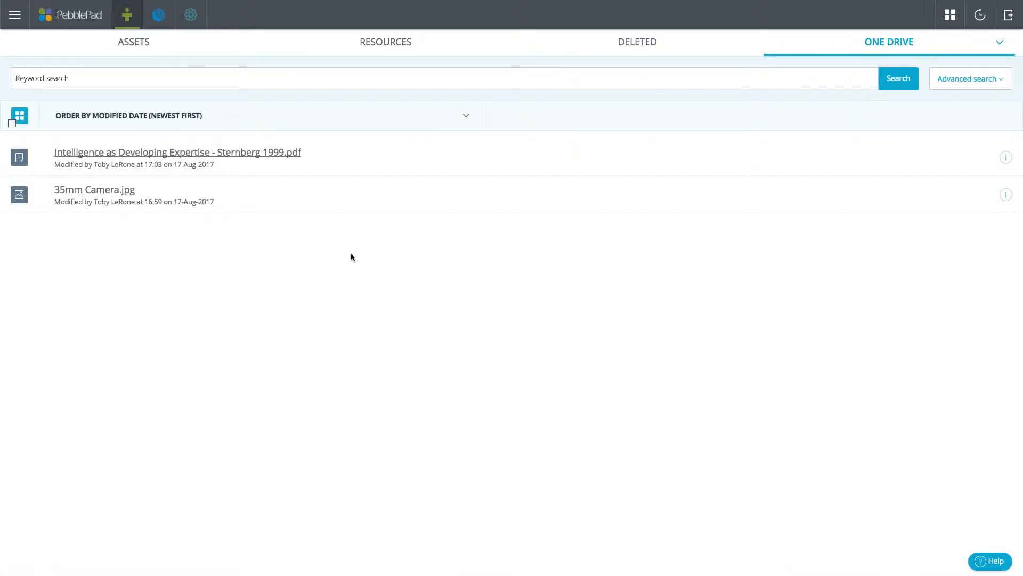